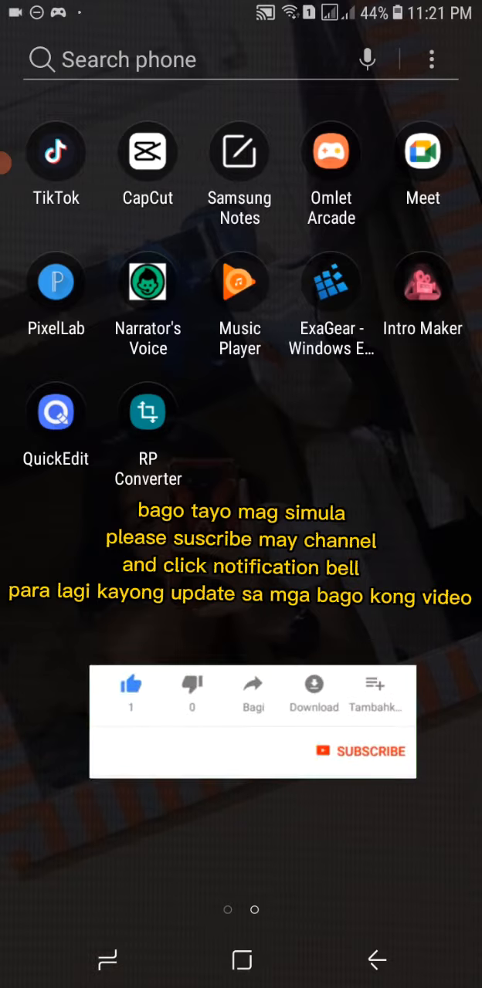
# - Switch the app drawer to its first page, where ZArchiver Pro is listed
pyautogui.click(366, 752)
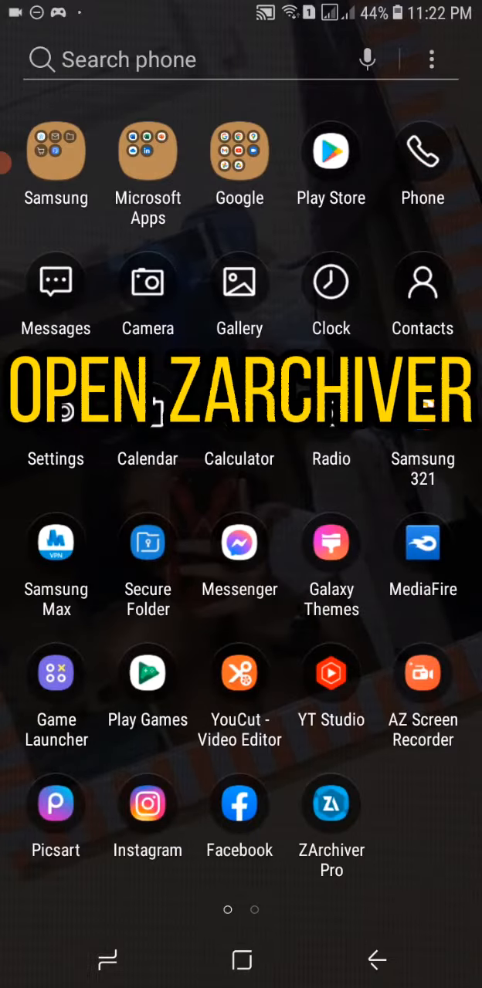
# - Launch ZArchiver Pro and open the Download folder
pyautogui.click(330, 802)
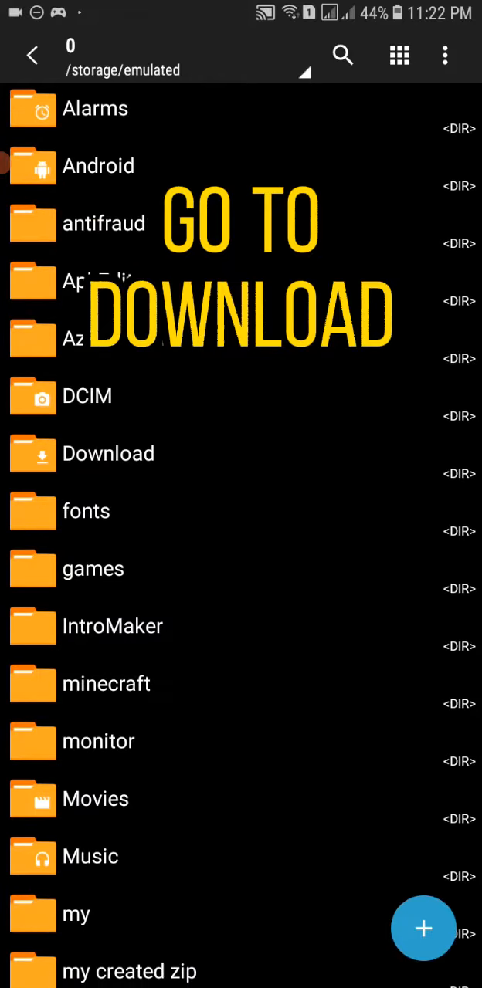
pyautogui.click(108, 453)
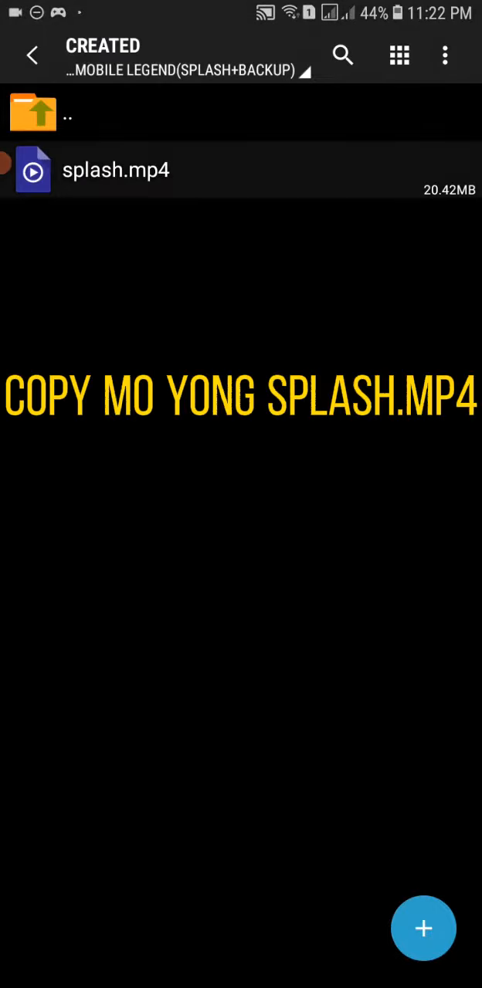
# - Copy splash.mp4 from its context menu
pyautogui.click(115, 169)
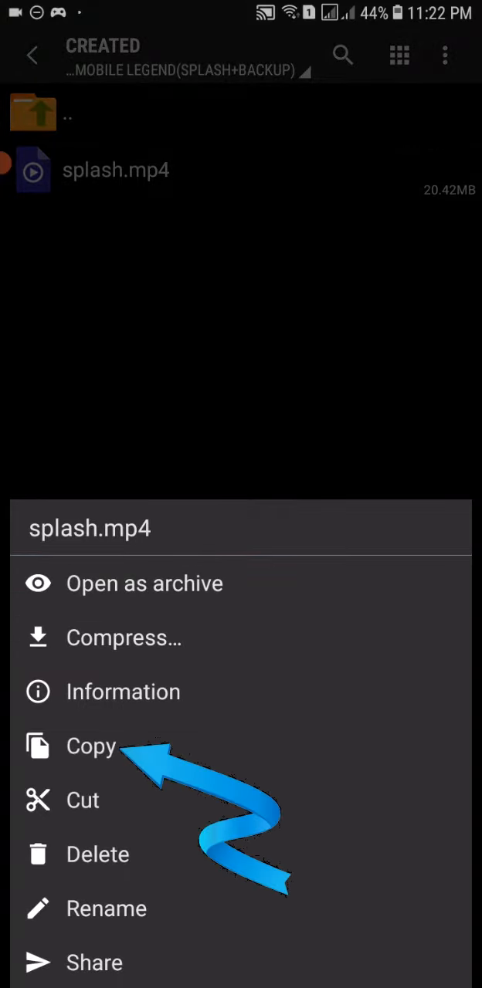
pyautogui.click(86, 746)
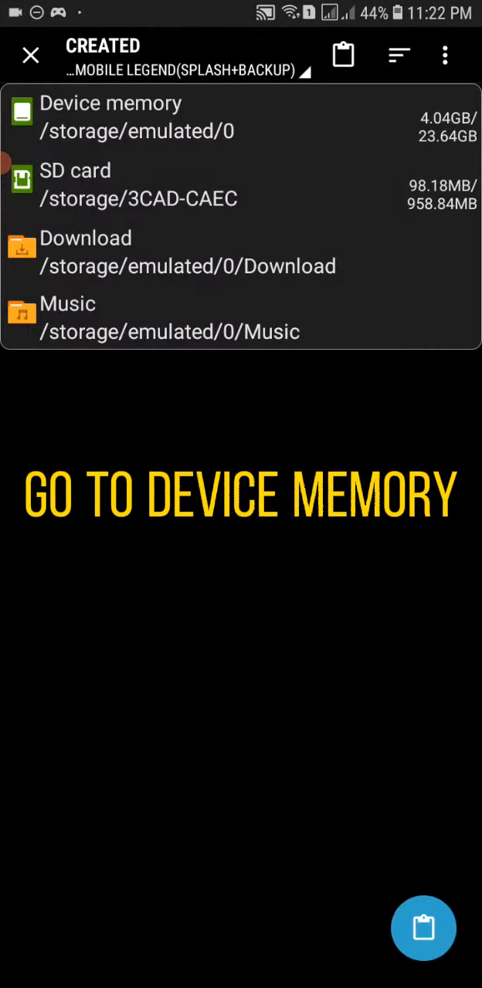
# - Navigate from Device memory through Android/data to the com.mobile.legends folder
pyautogui.click(110, 116)
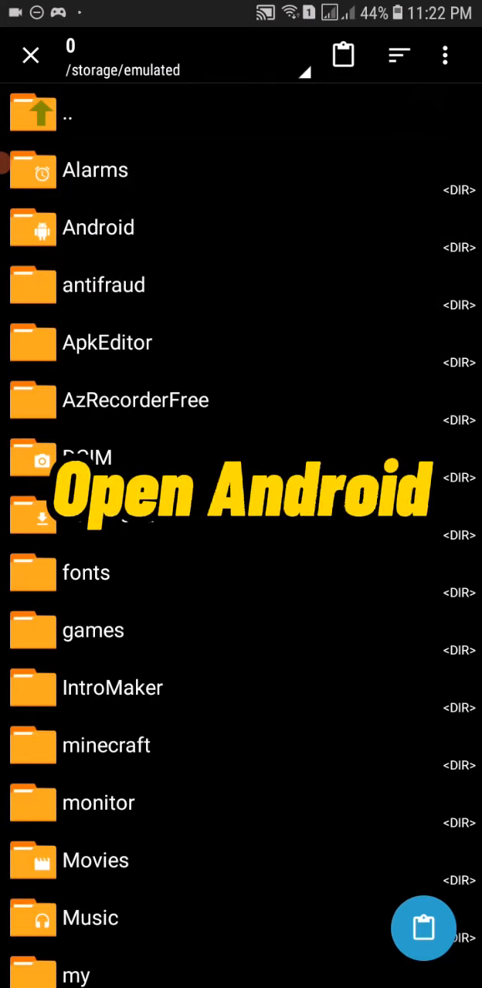
pyautogui.click(98, 227)
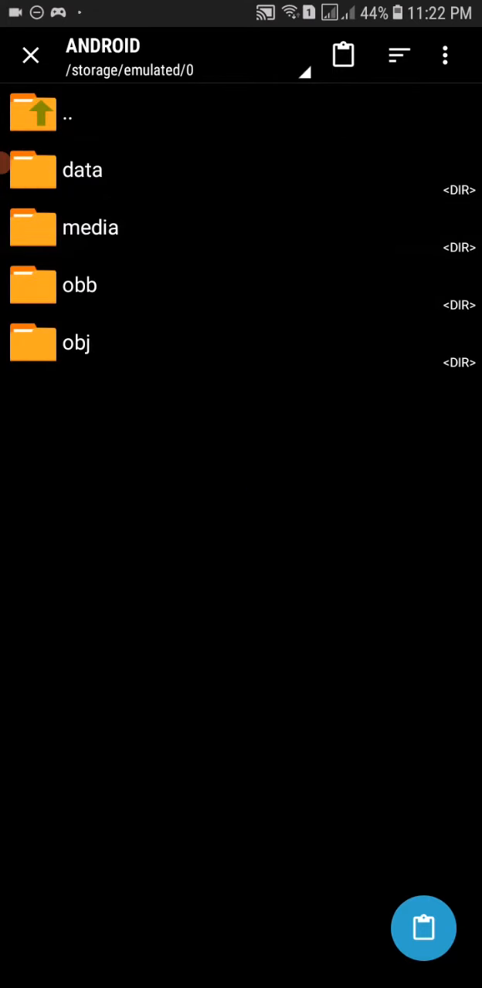
pyautogui.click(82, 170)
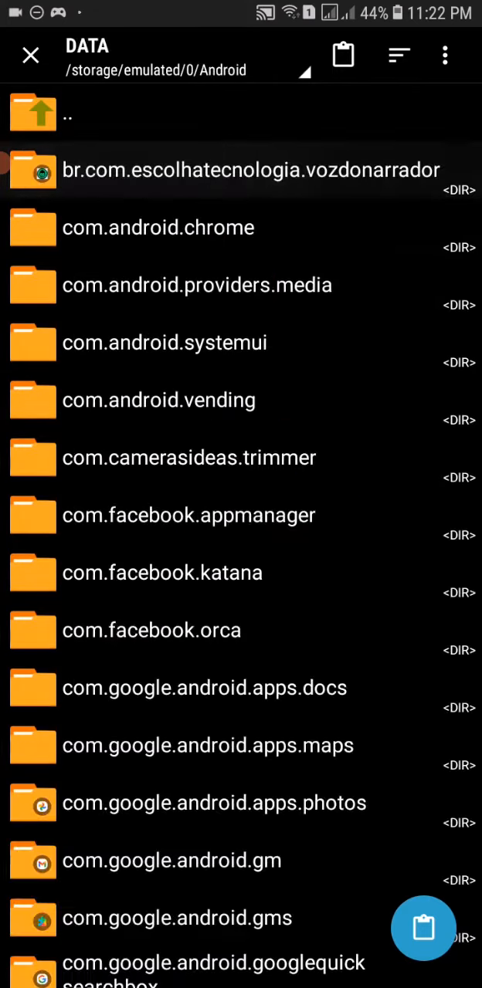
pyautogui.scroll(-3)
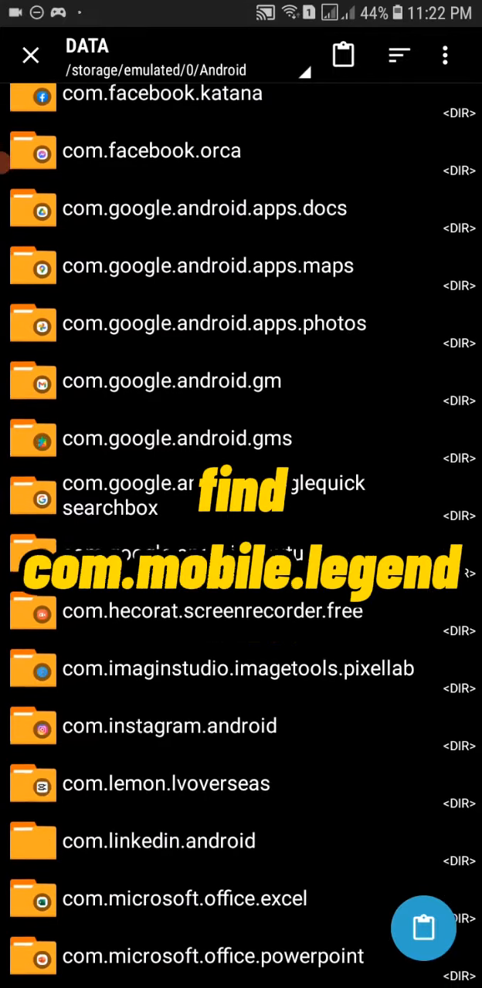
pyautogui.scroll(-3)
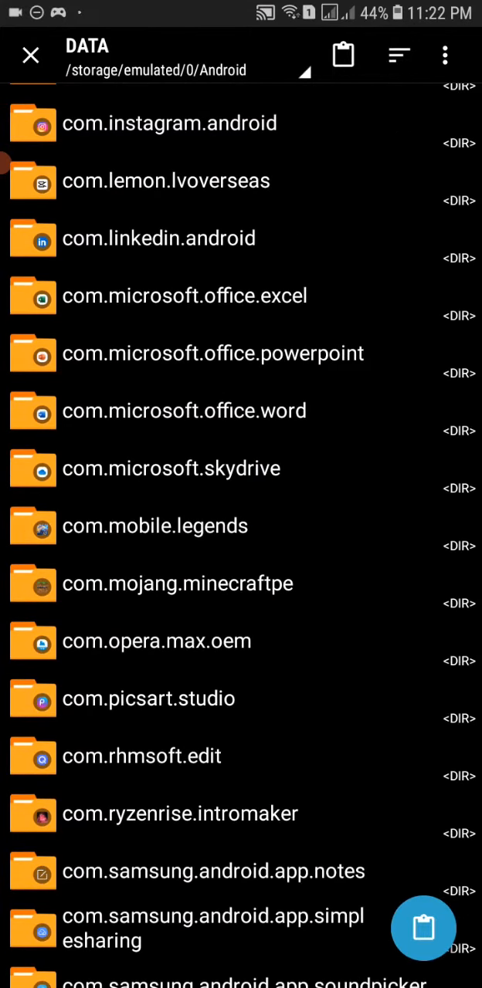
pyautogui.click(154, 526)
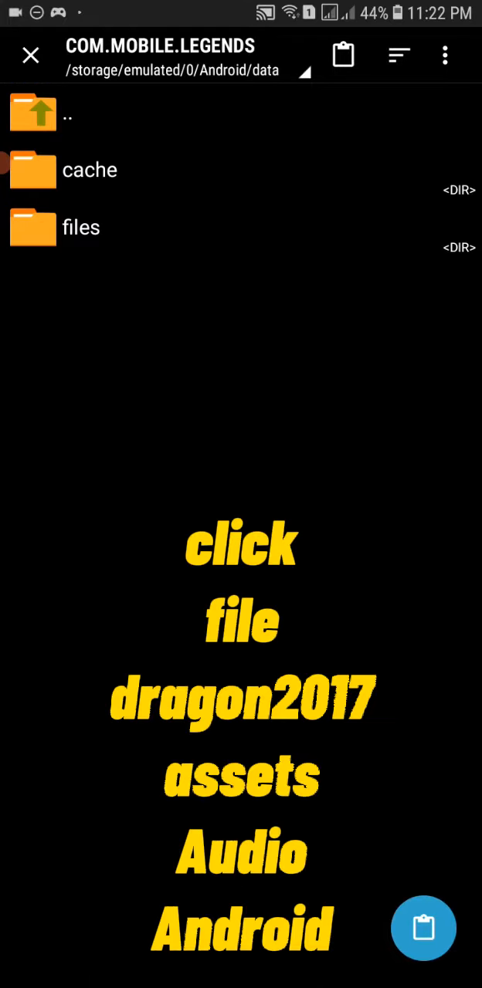
# - Open files/dragon2017/assets/Audio/android and paste splash.mp4 there
pyautogui.click(80, 226)
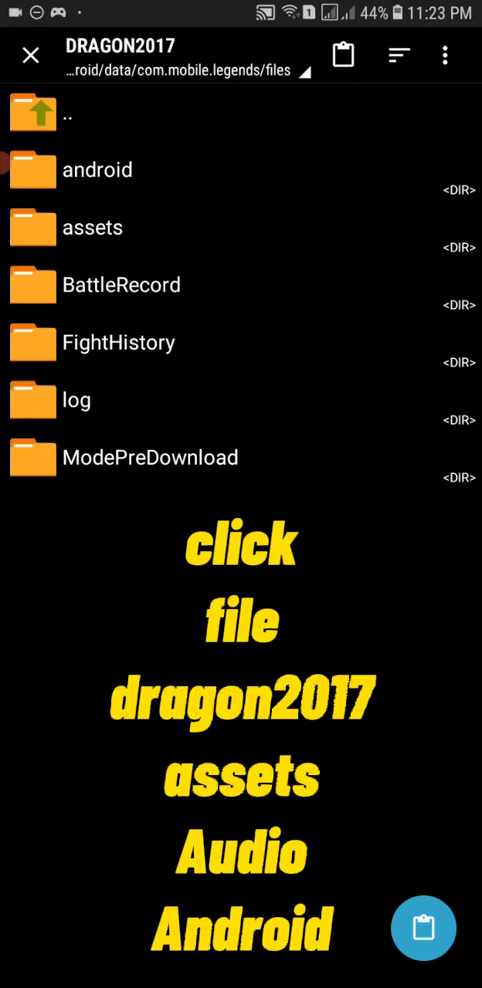
pyautogui.click(92, 227)
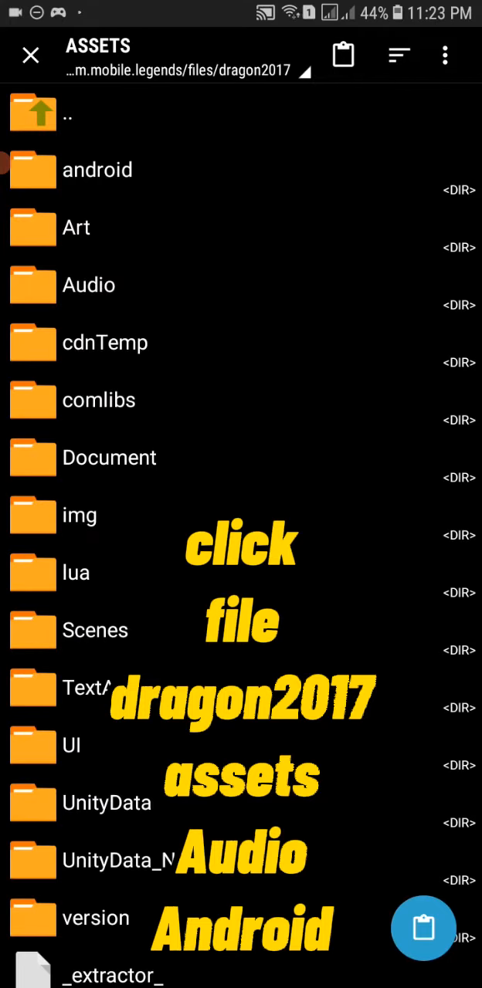
pyautogui.click(88, 285)
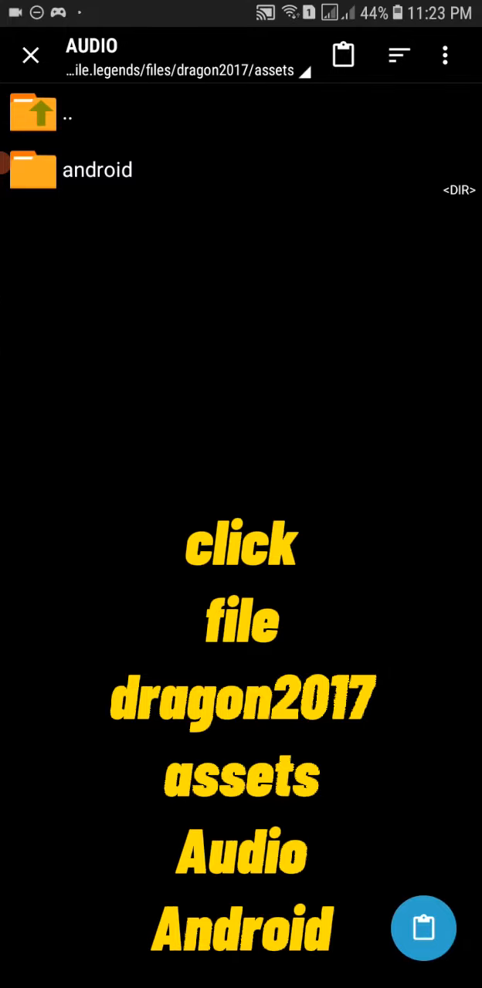
pyautogui.click(97, 169)
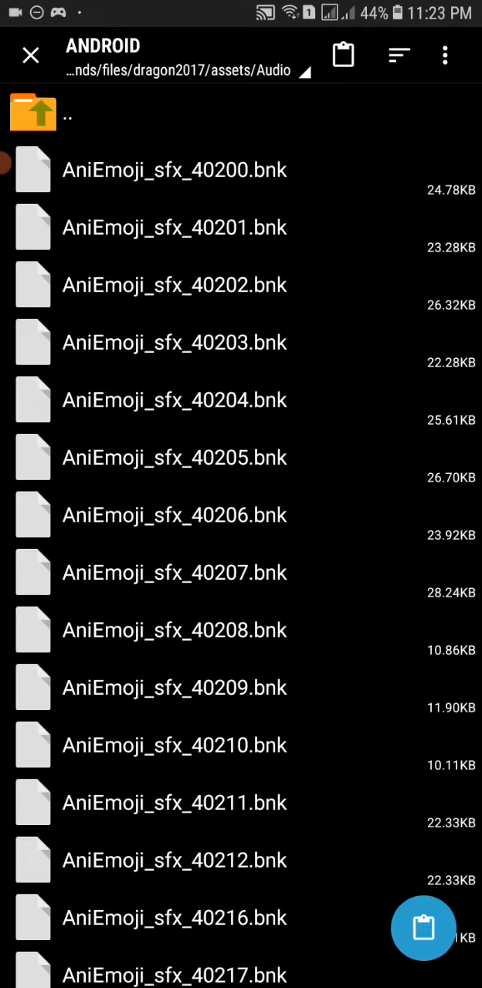
pyautogui.click(423, 929)
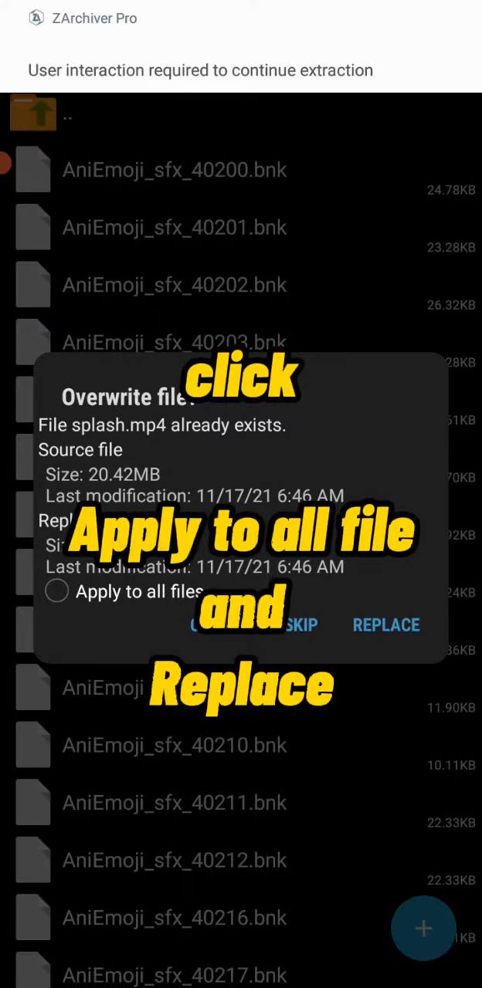
# - Confirm replacing the existing splash.mp4, then open Game Launcher from the home screen
pyautogui.click(386, 625)
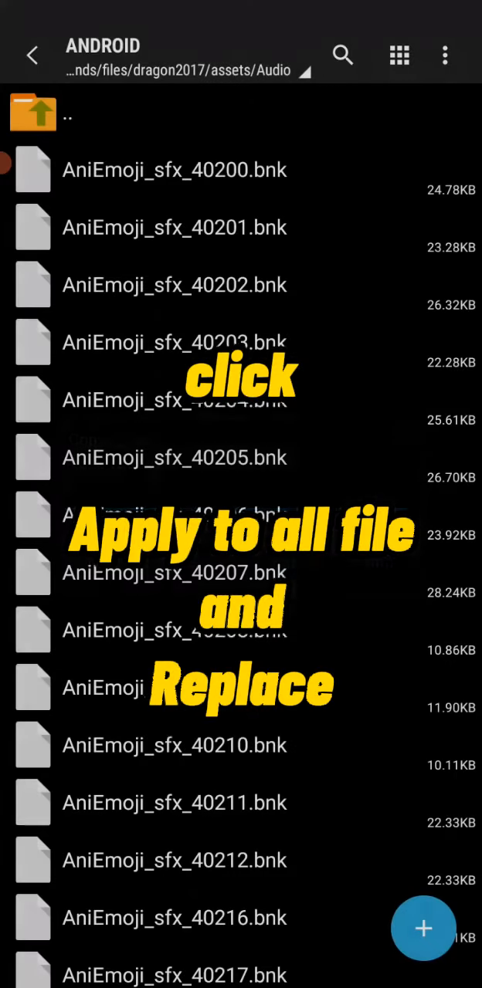
pyautogui.scroll(-3)
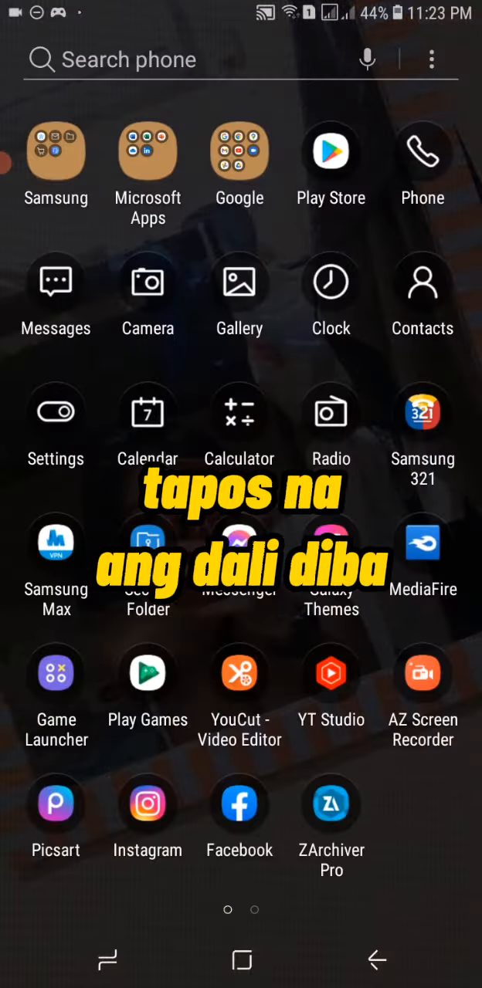
pyautogui.click(55, 672)
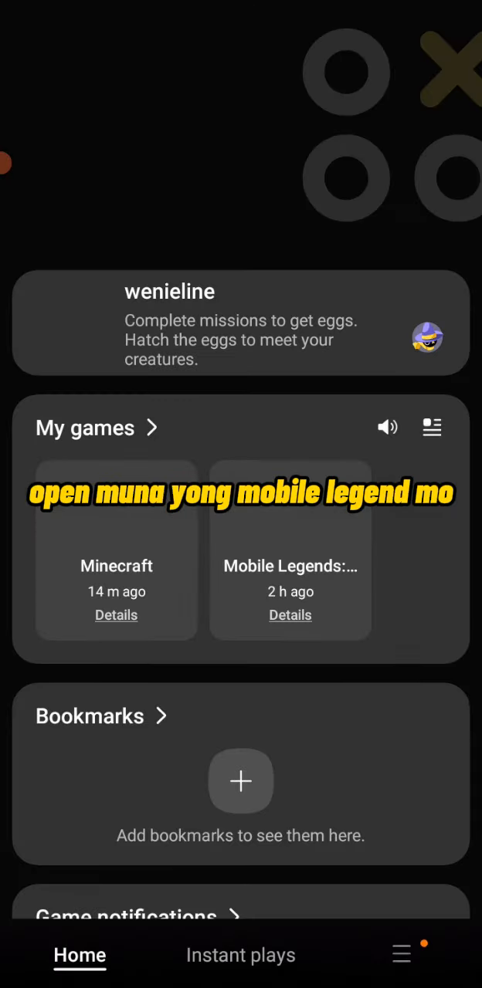